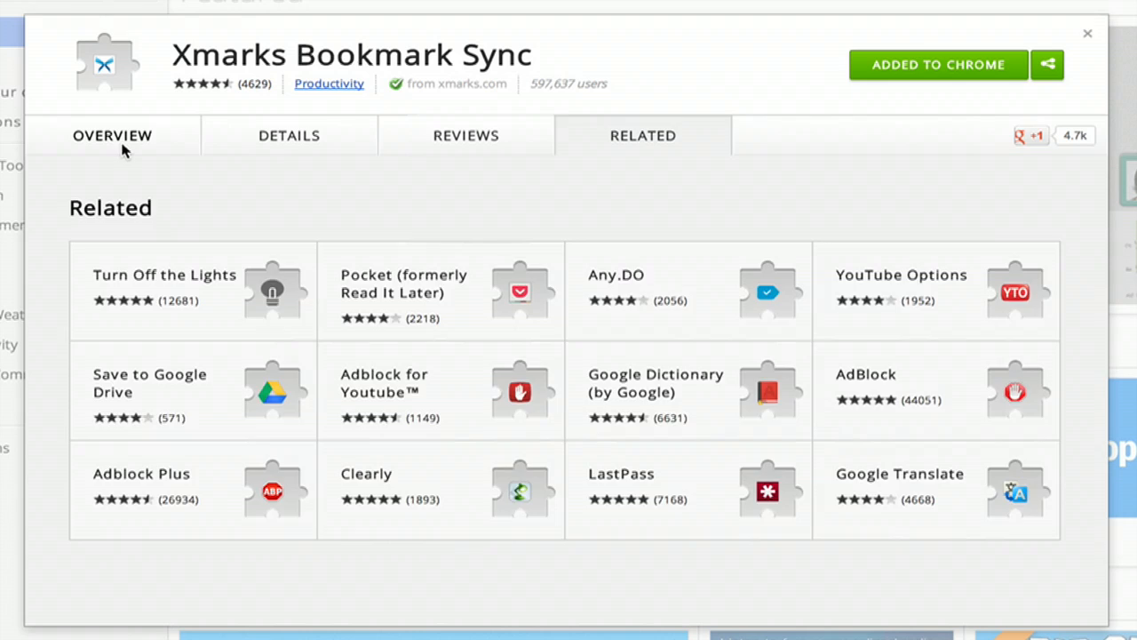
Step: Leave the Xmarks Bookmark Sync listing in the Chrome Web Store for Firefox's start page
left_click(112, 135)
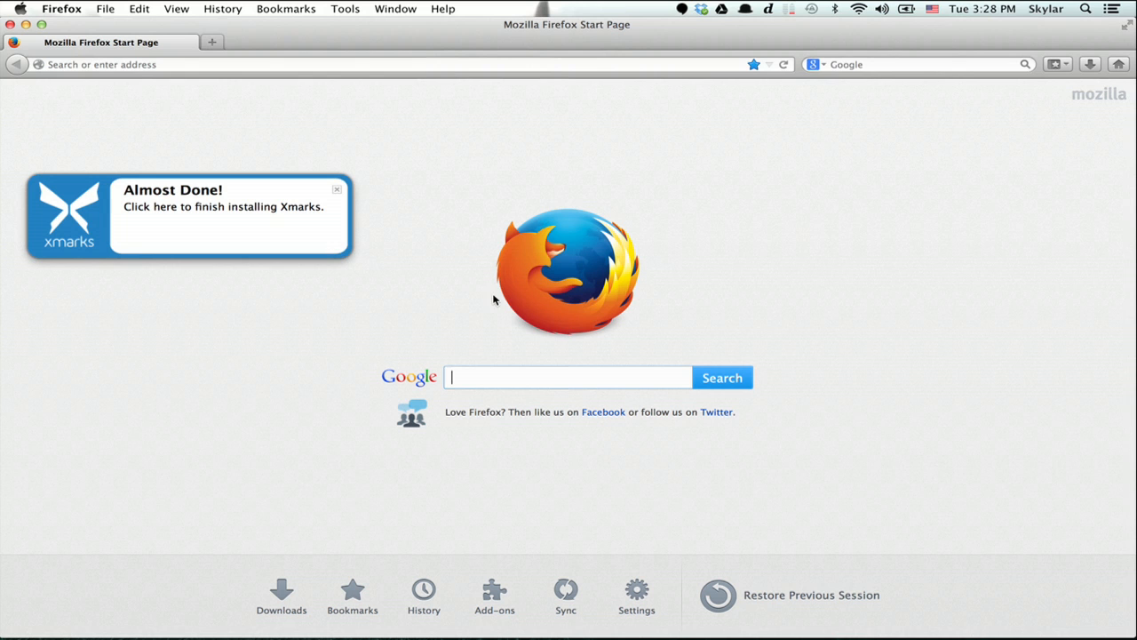
mouse_move(132, 221)
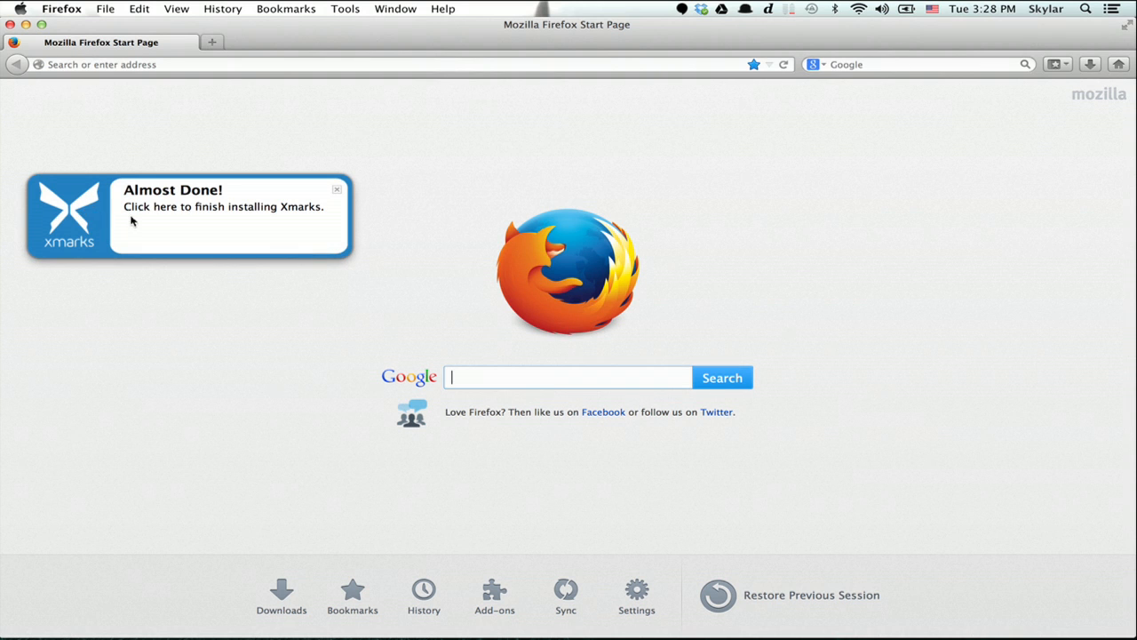
Step: Finish installing the Xmarks add-on via the 'Almost Done' notice so its login form appears
left_click(224, 206)
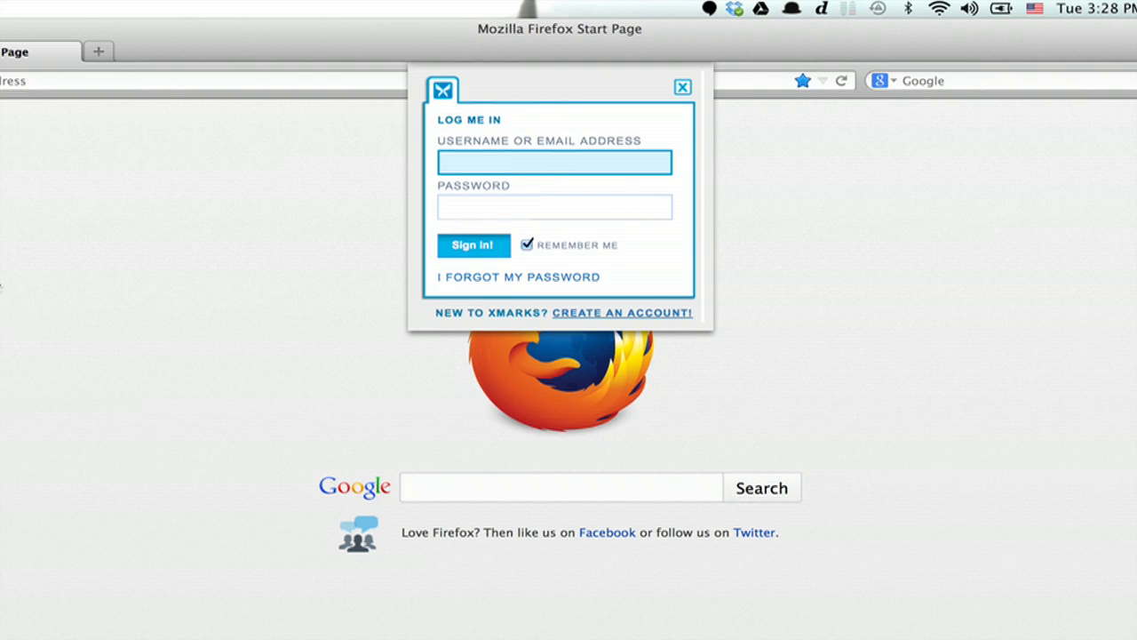
left_click(622, 313)
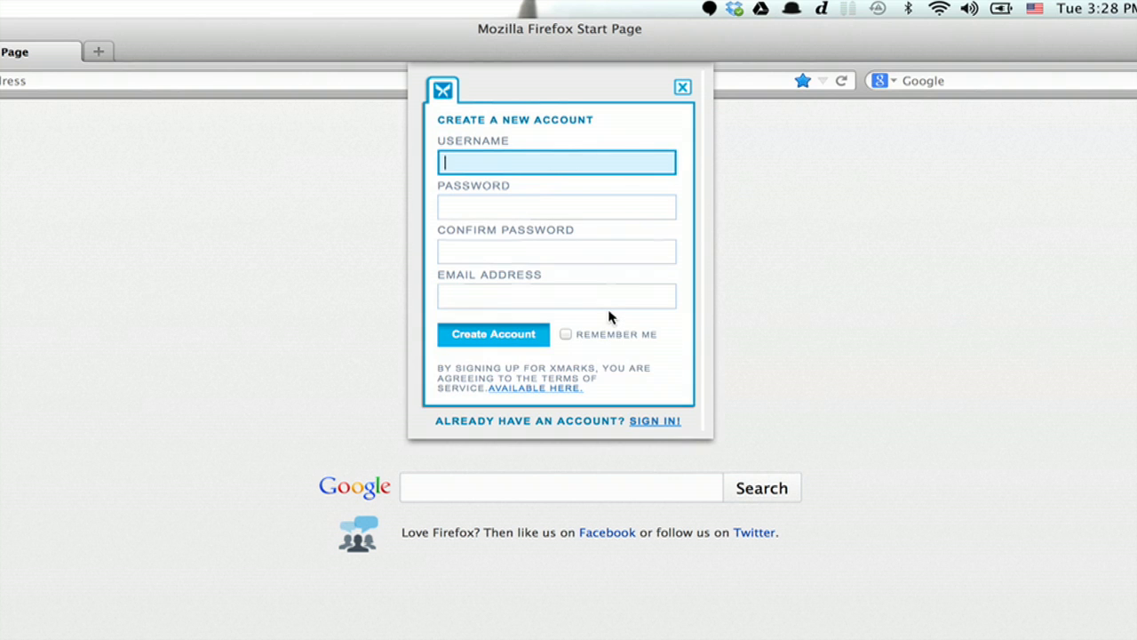
type("sol")
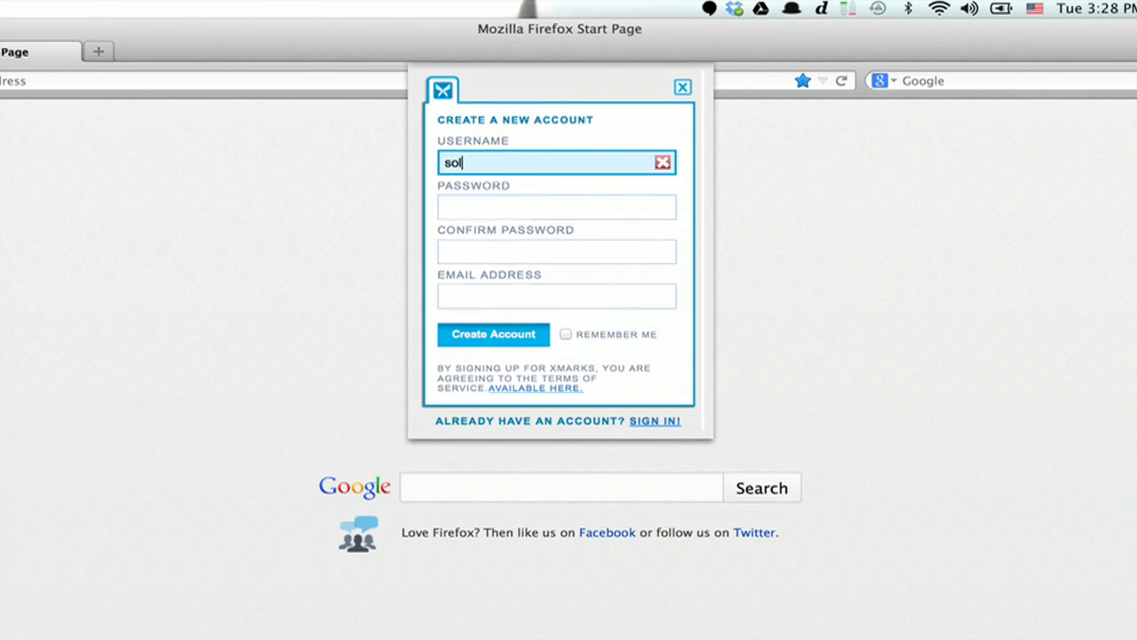
left_click(555, 206)
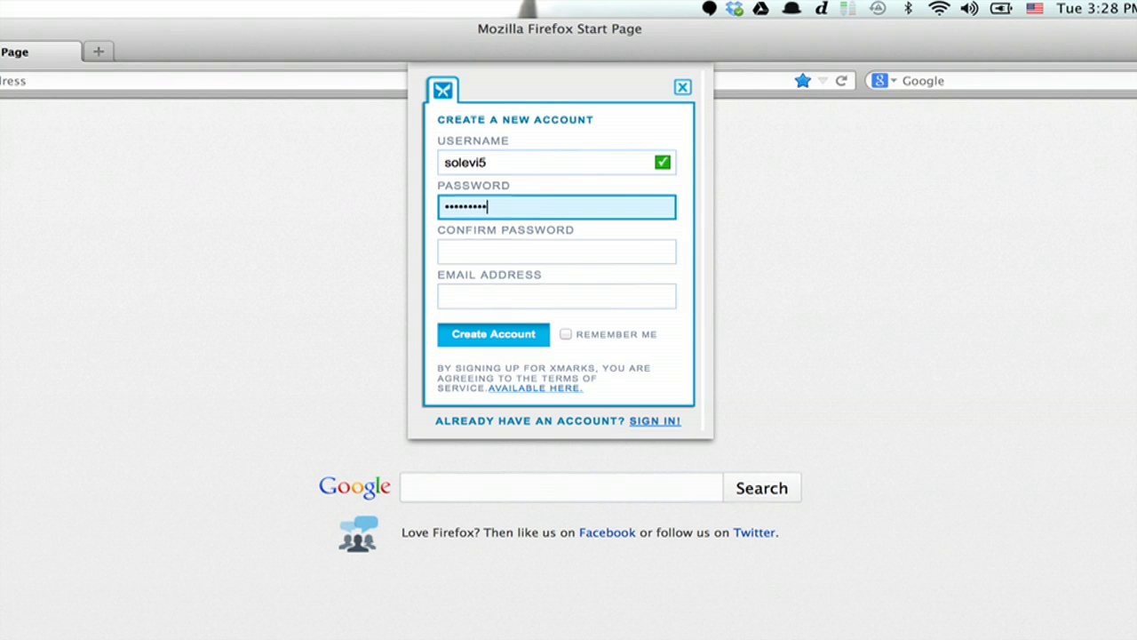
left_click(557, 295)
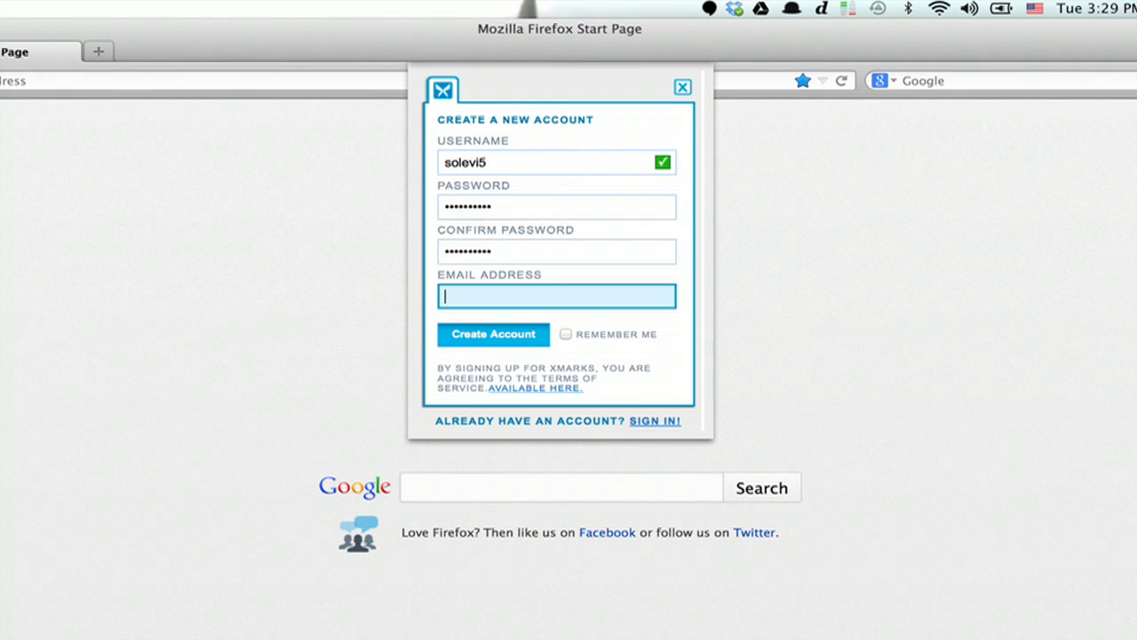
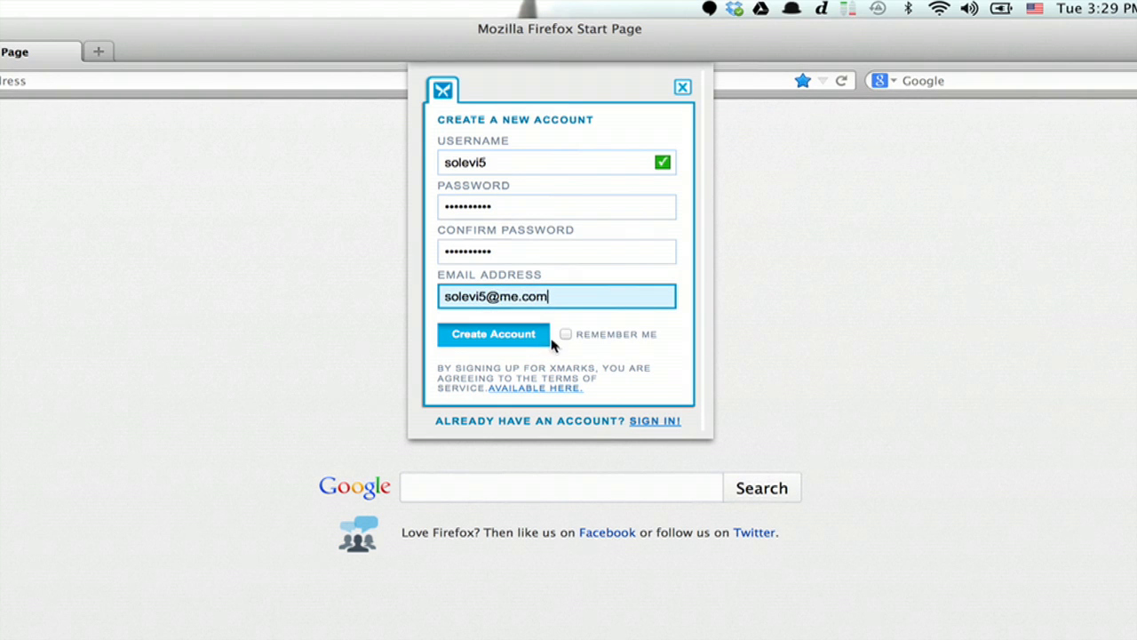
Step: Keep Remember Me on, create the account and continue to the verified-account setup wizard
left_click(565, 334)
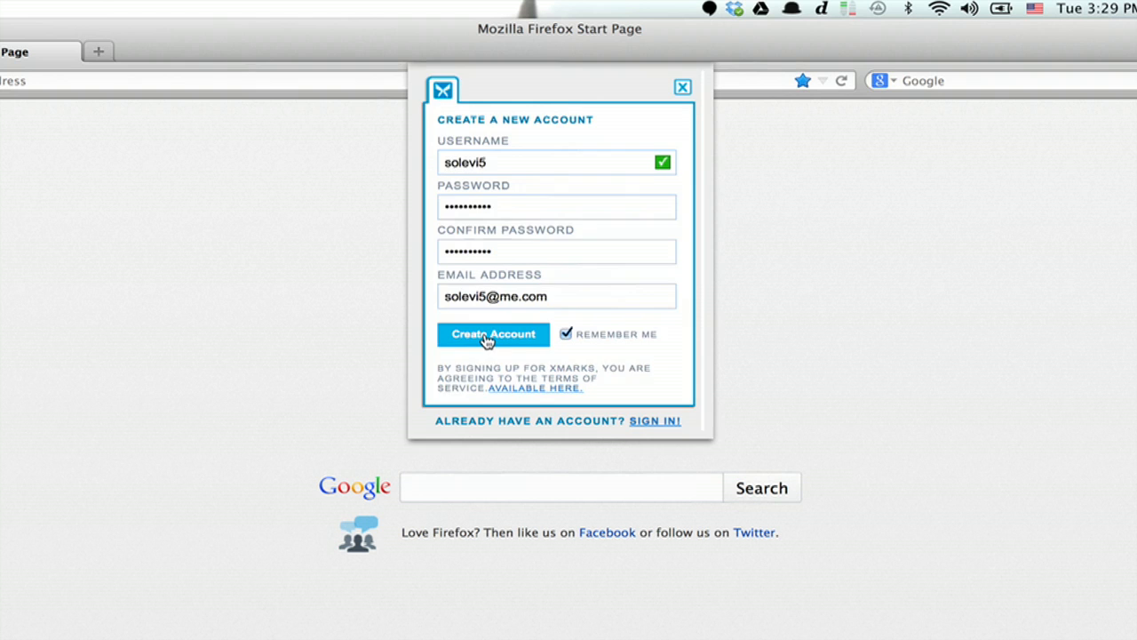
left_click(495, 335)
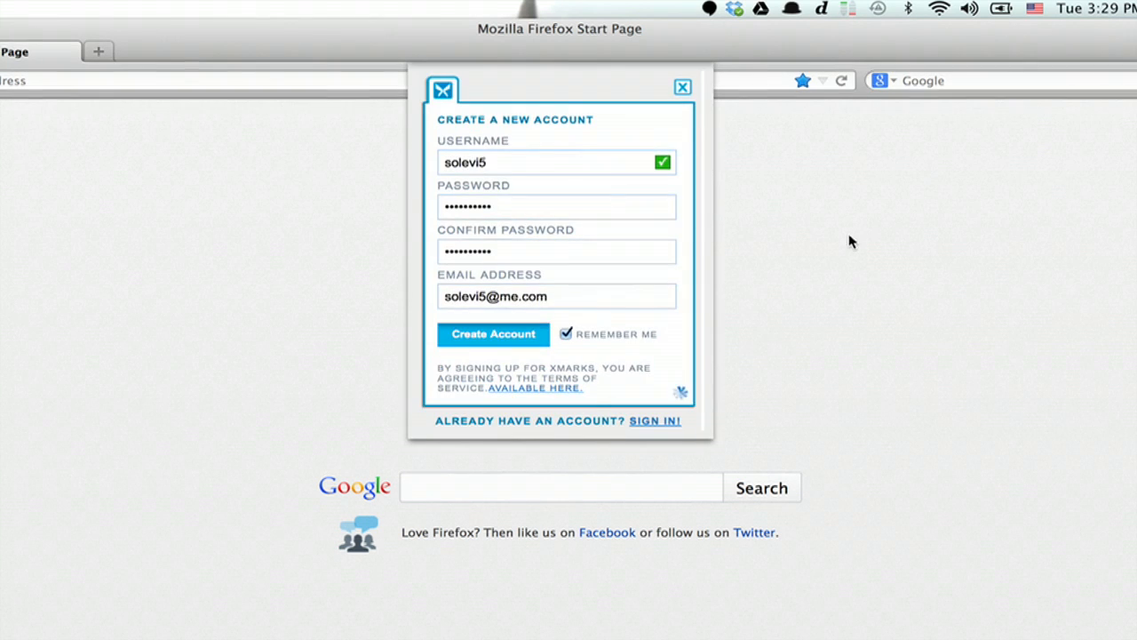
mouse_move(676, 391)
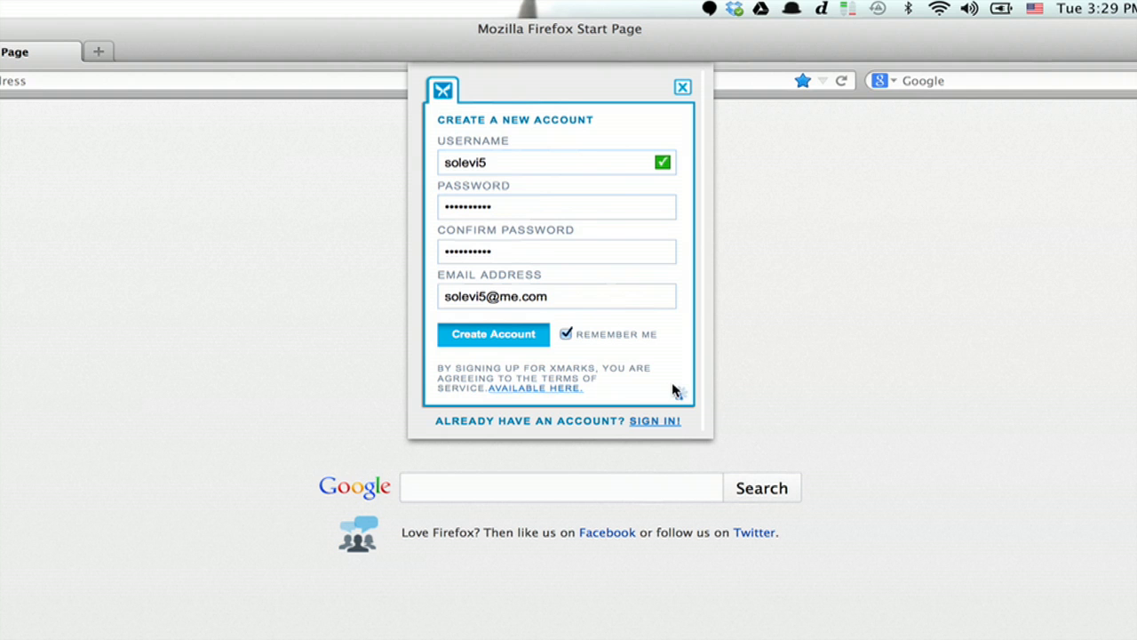
mouse_move(725, 368)
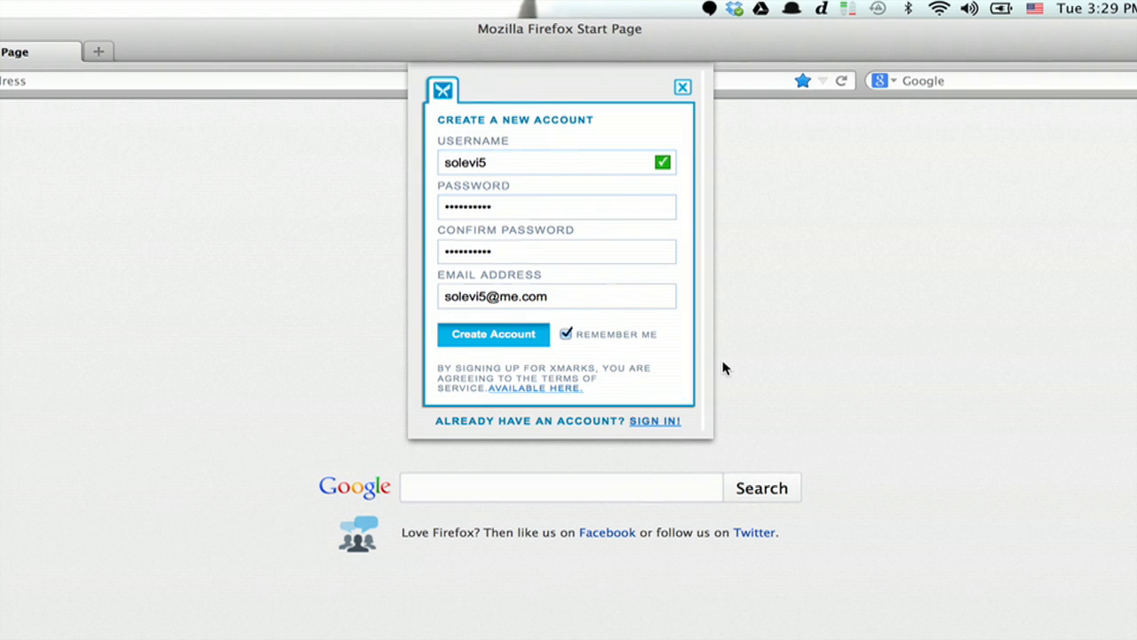
left_click(494, 334)
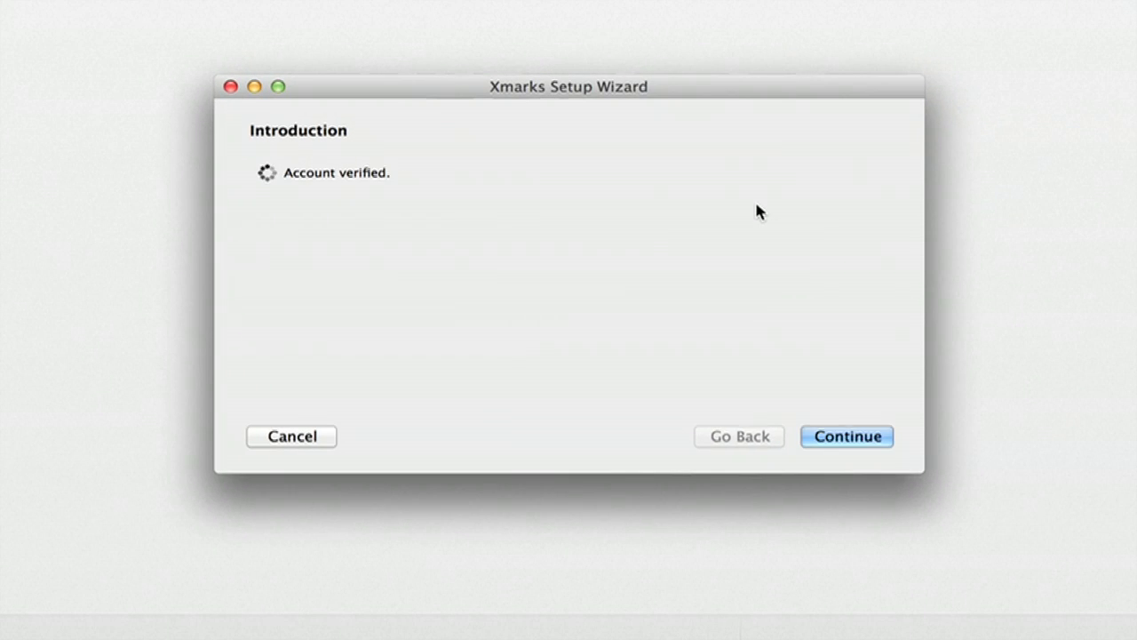
Step: Advance past account verification and name this computer 'MacBook Pro'
left_click(846, 437)
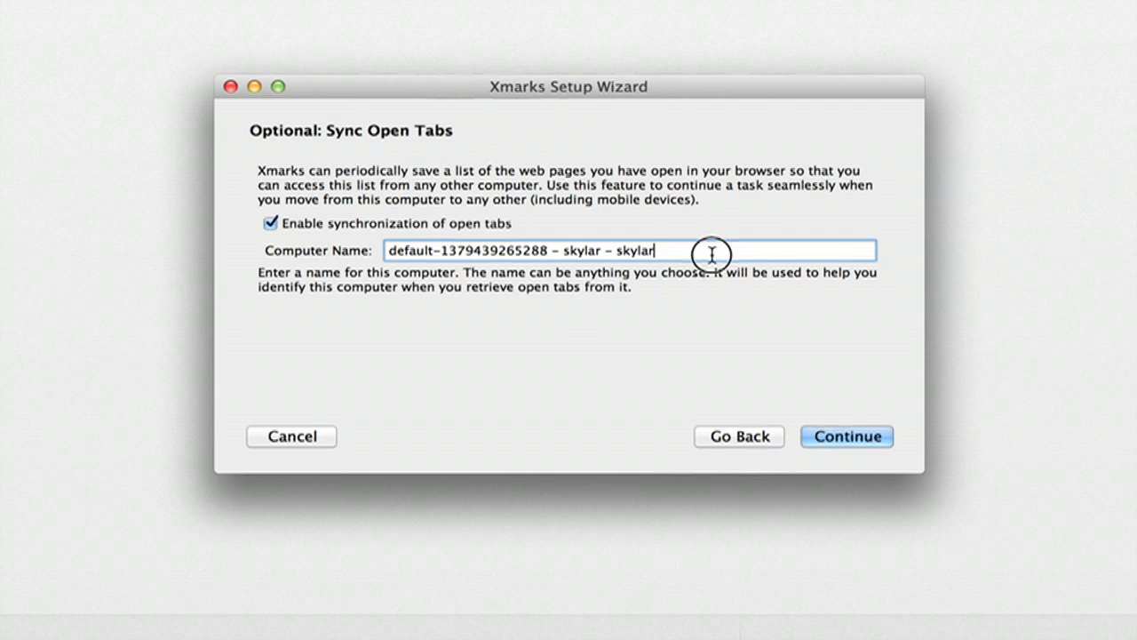
type("MacBook Pro")
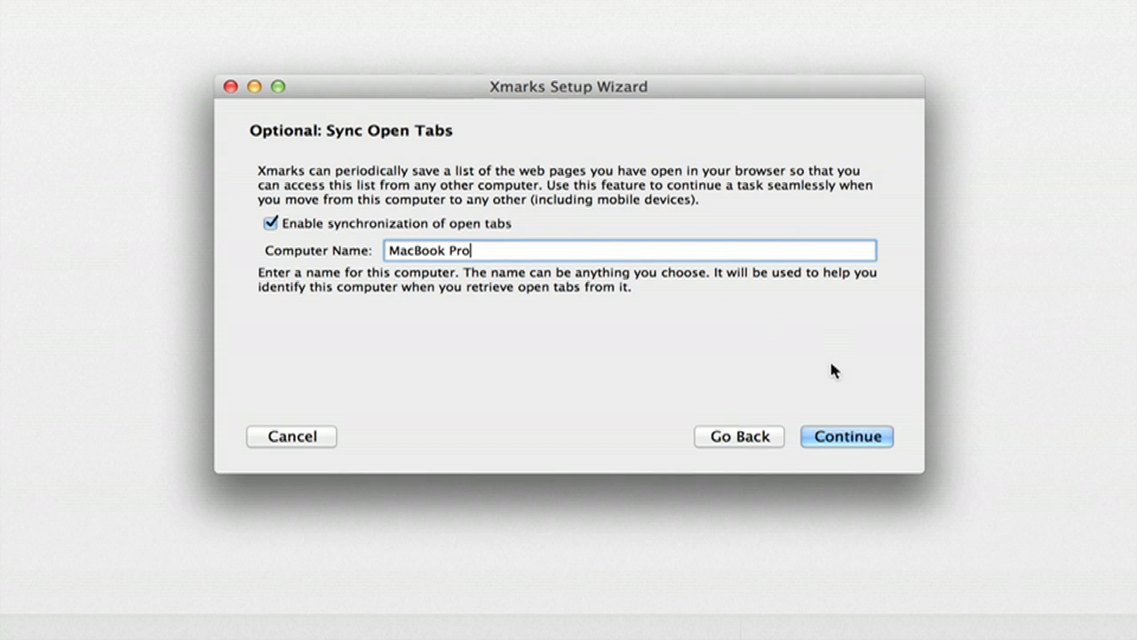
left_click(846, 438)
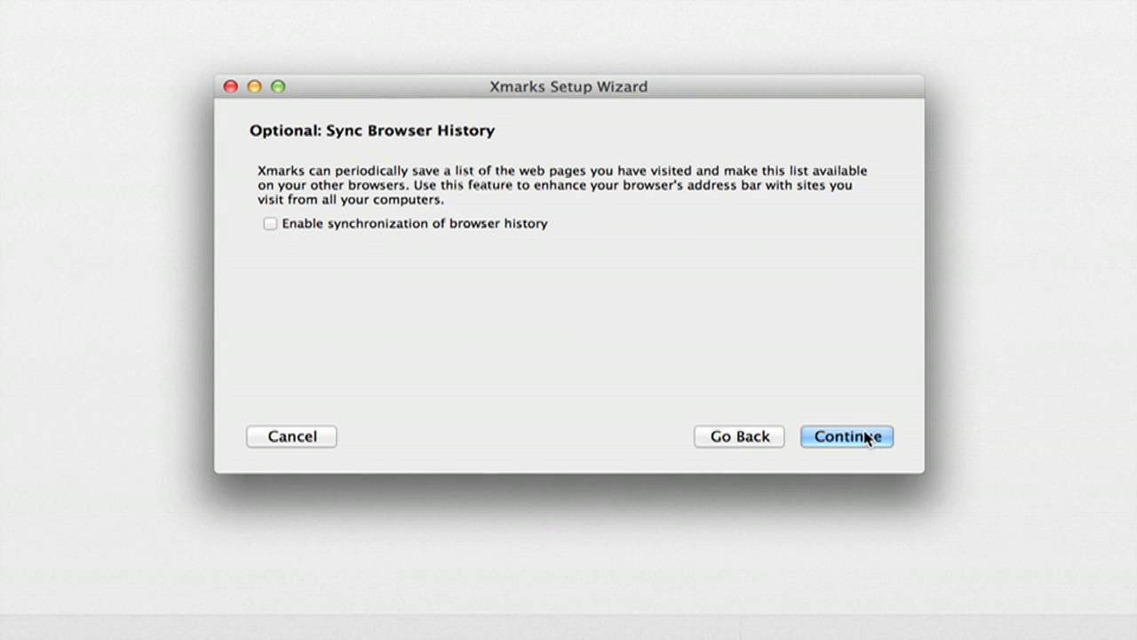
Step: Leave history sync off, keep Site Info and tags on, and upload Firefox's bookmarks to the server
left_click(846, 437)
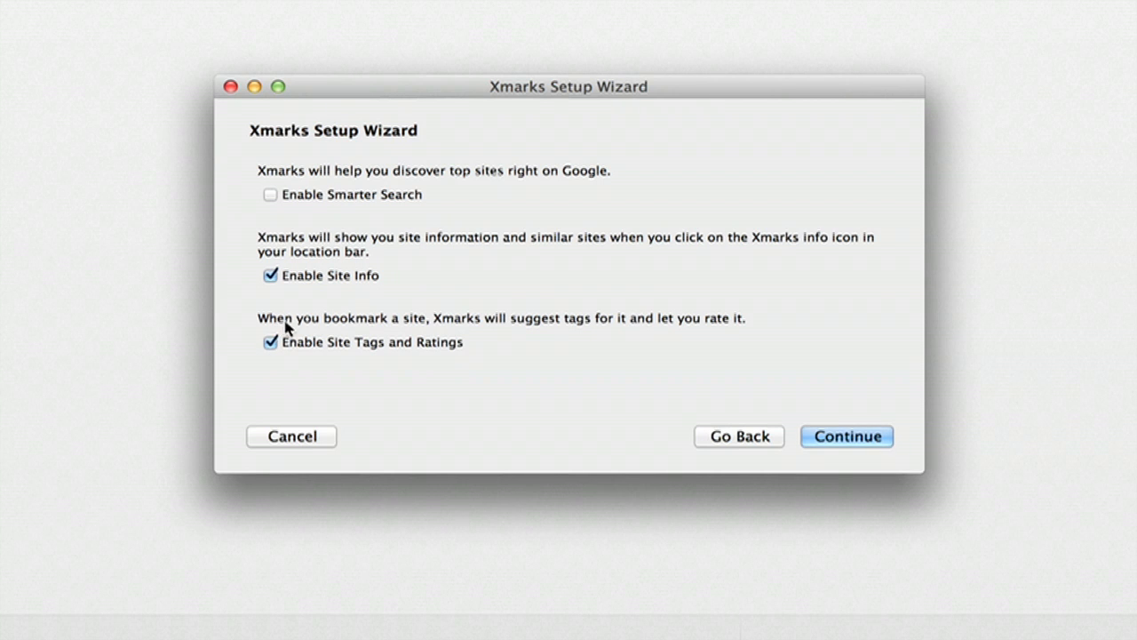
left_click(846, 437)
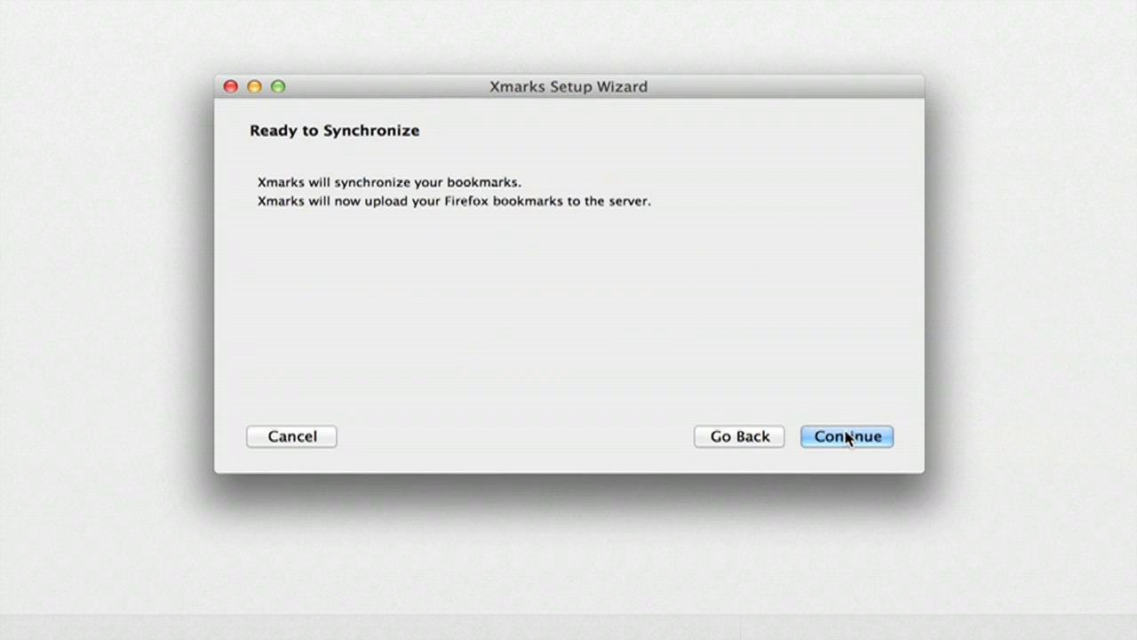
left_click(845, 437)
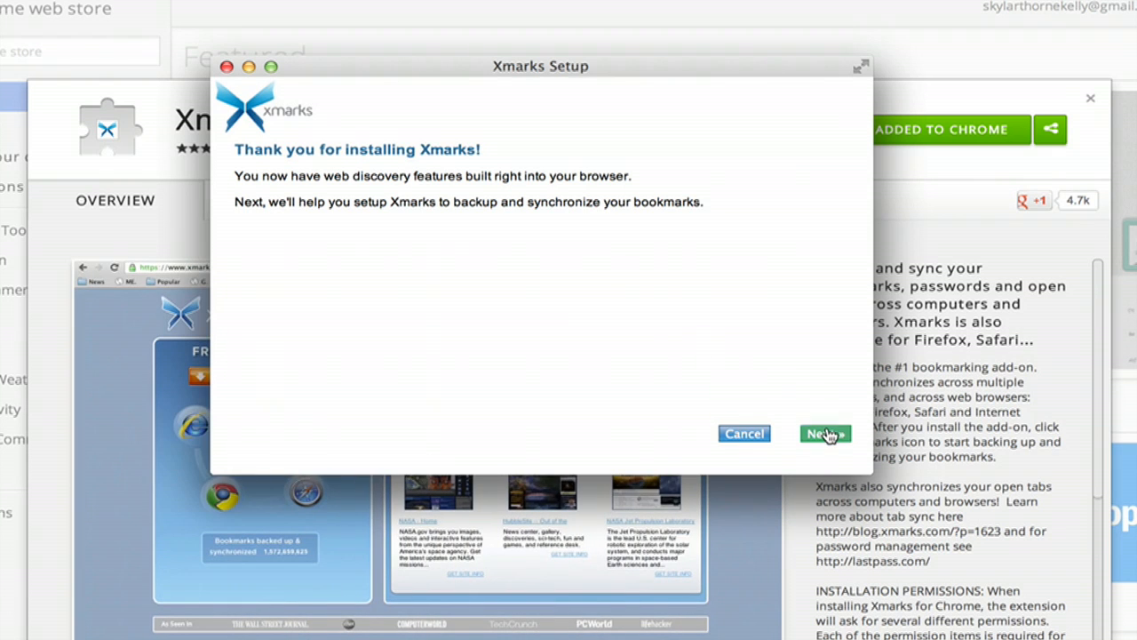
Step: Log the Chrome Xmarks extension in to the existing account and complete its setup wizard
left_click(825, 433)
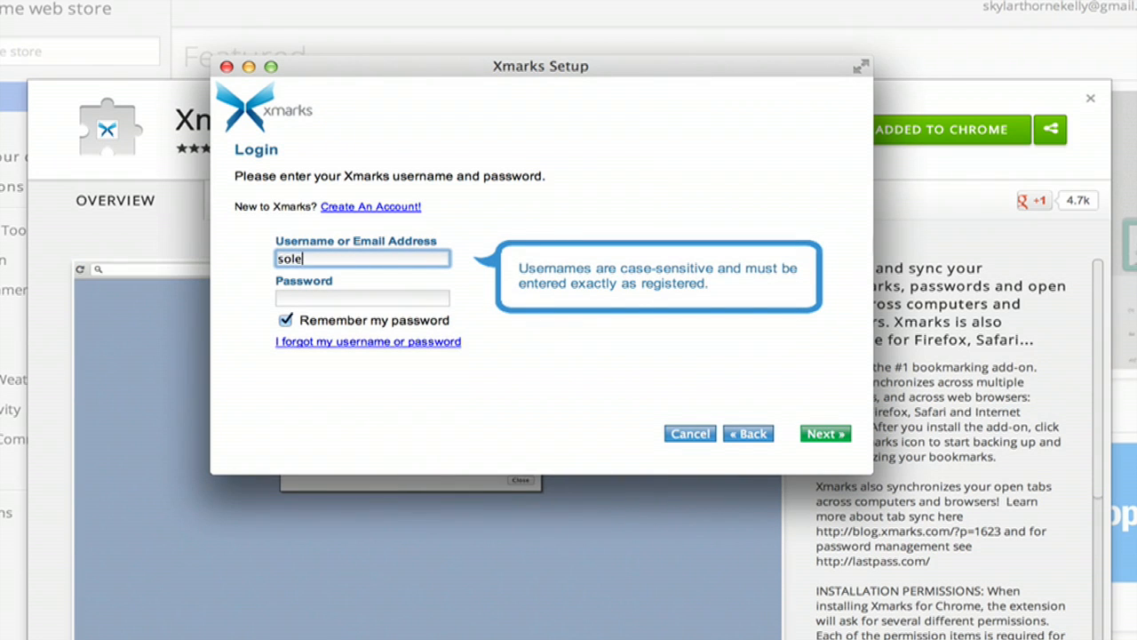
type("vi5")
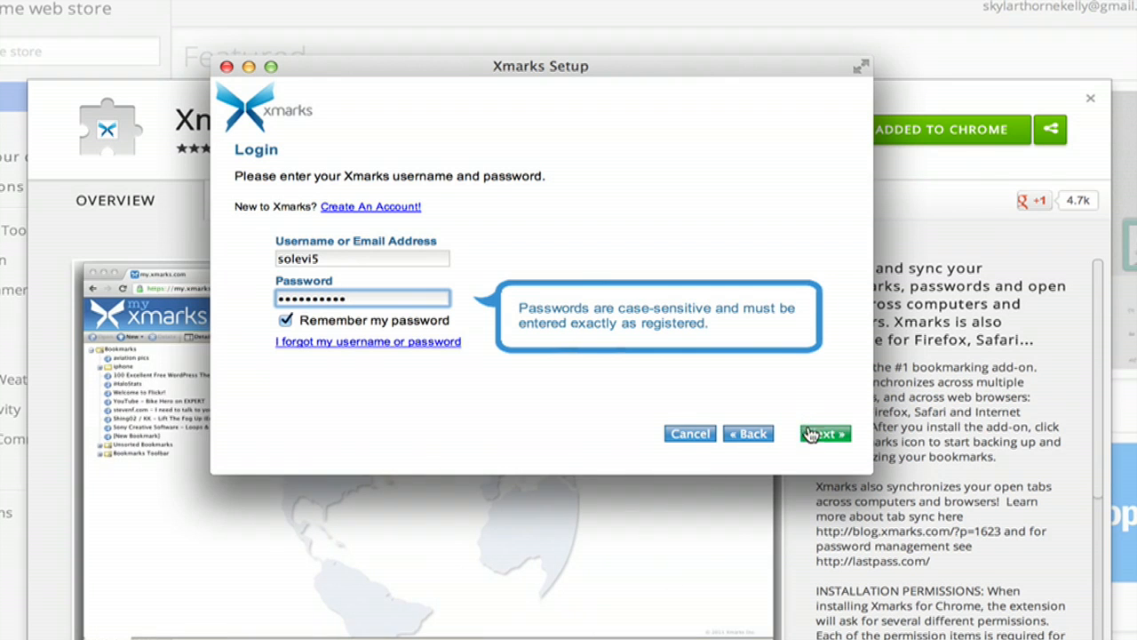
left_click(825, 434)
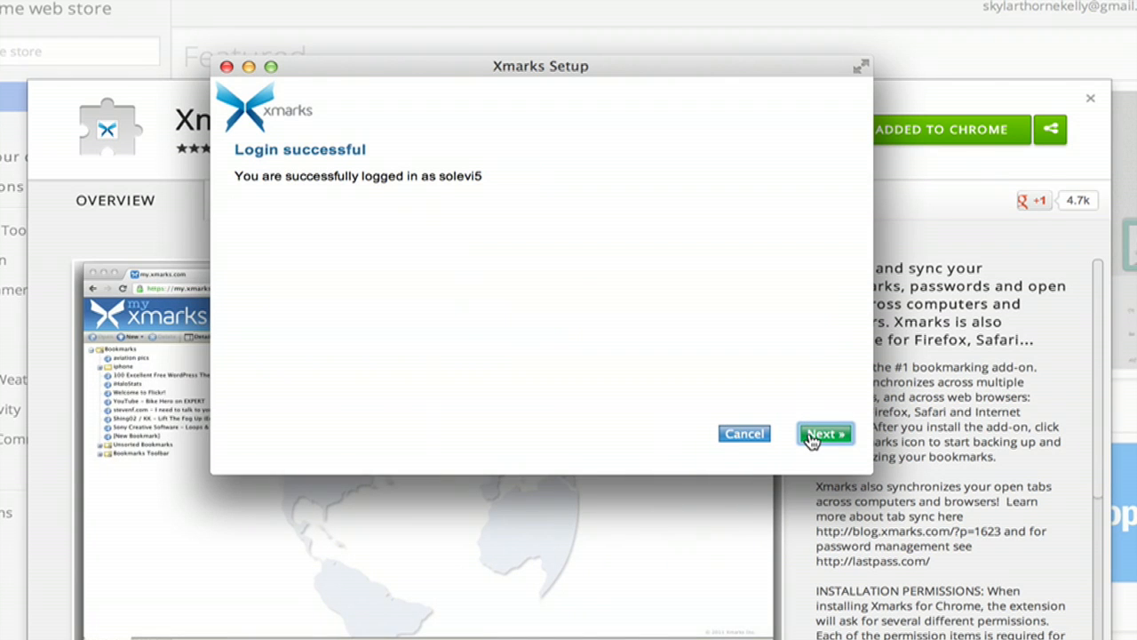
left_click(824, 433)
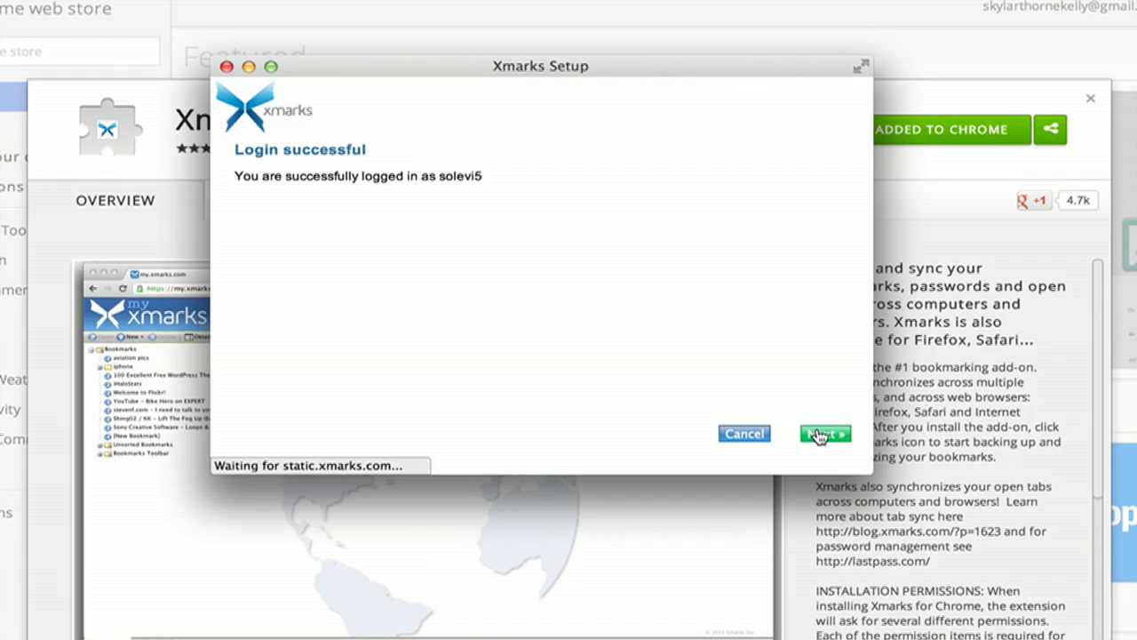
left_click(825, 434)
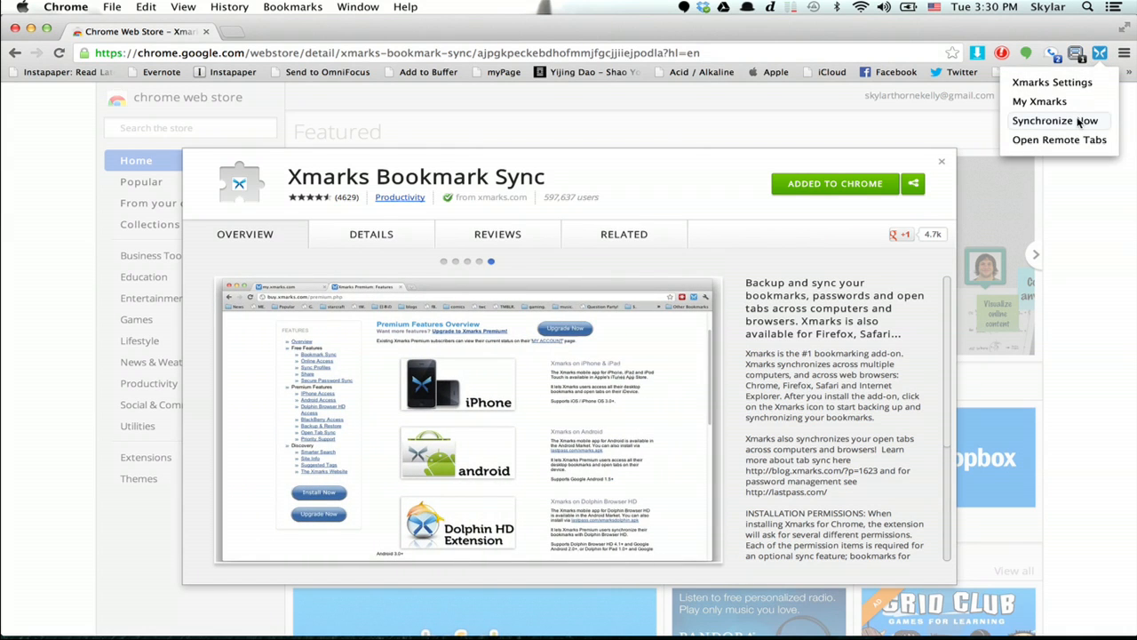
left_click(1056, 121)
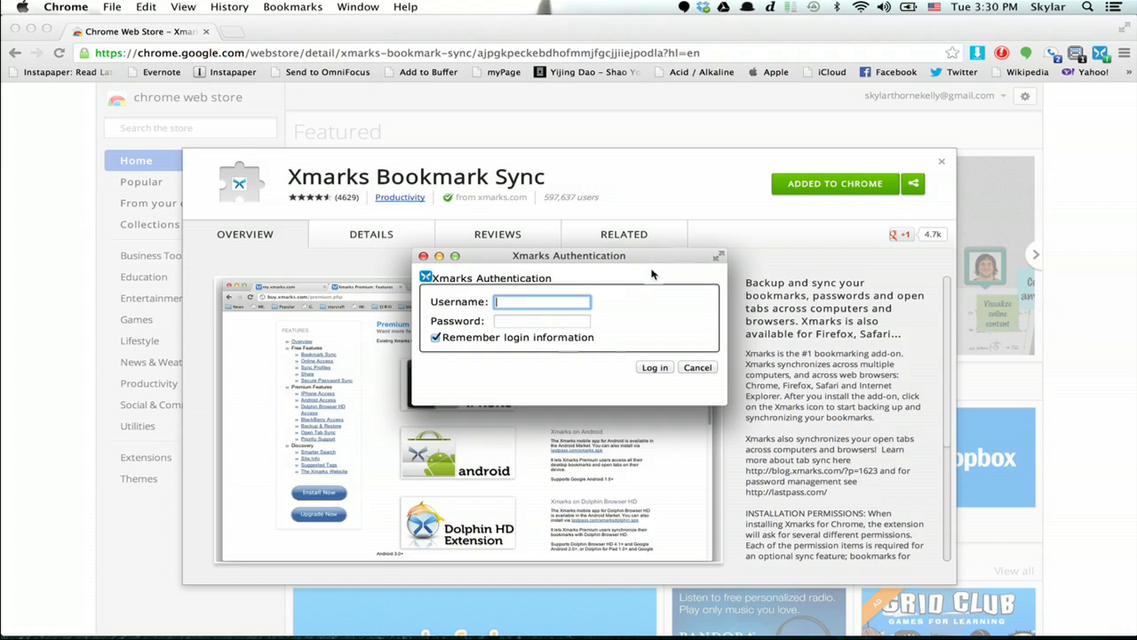
type("solevi")
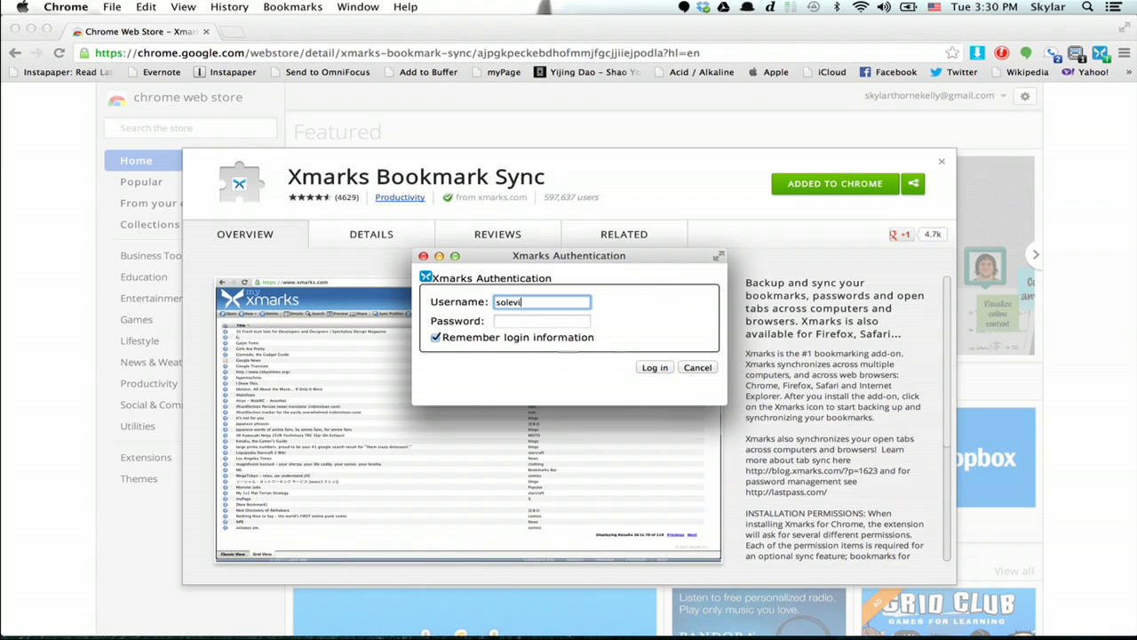
type("••••")
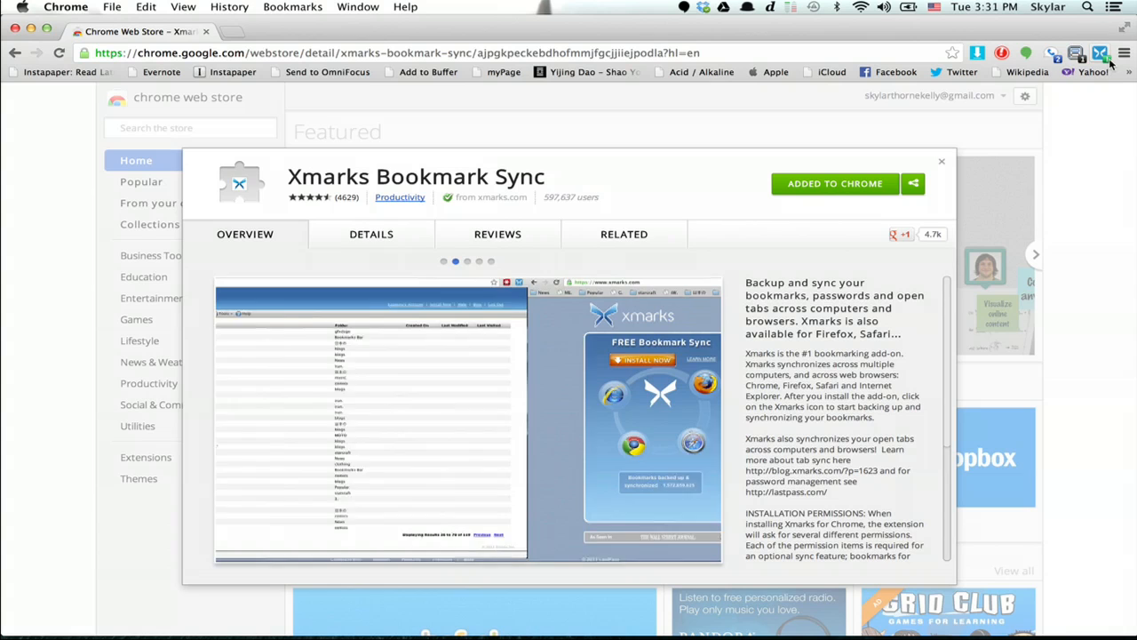
Step: Go to My Xmarks from the extension menu and sign in so the my.xmarks.com account page loads
left_click(1100, 54)
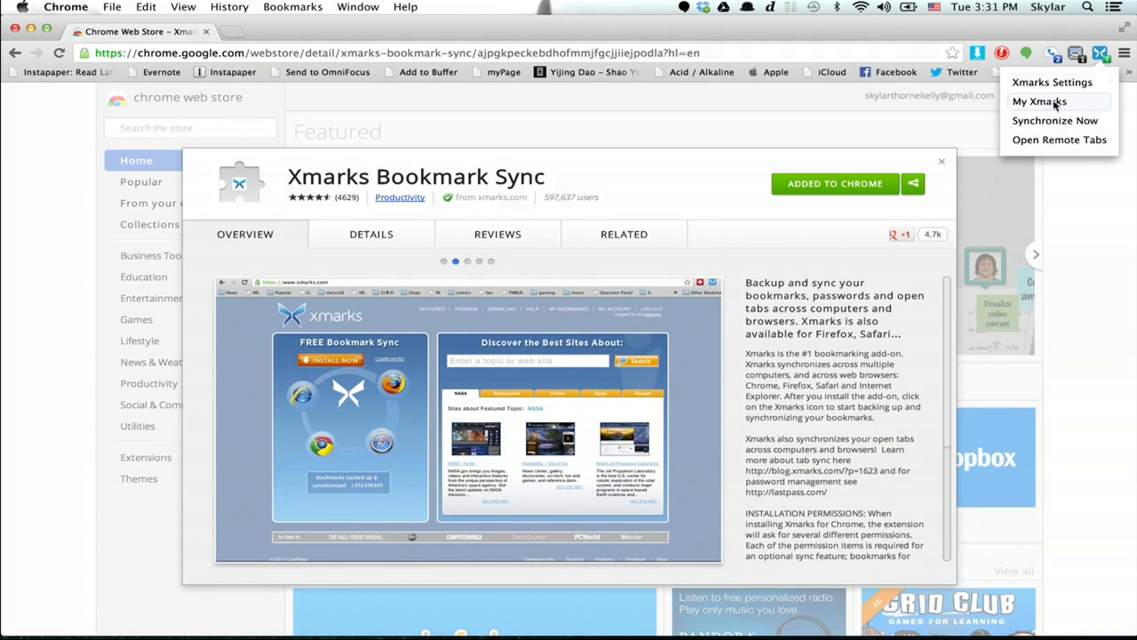
left_click(1040, 101)
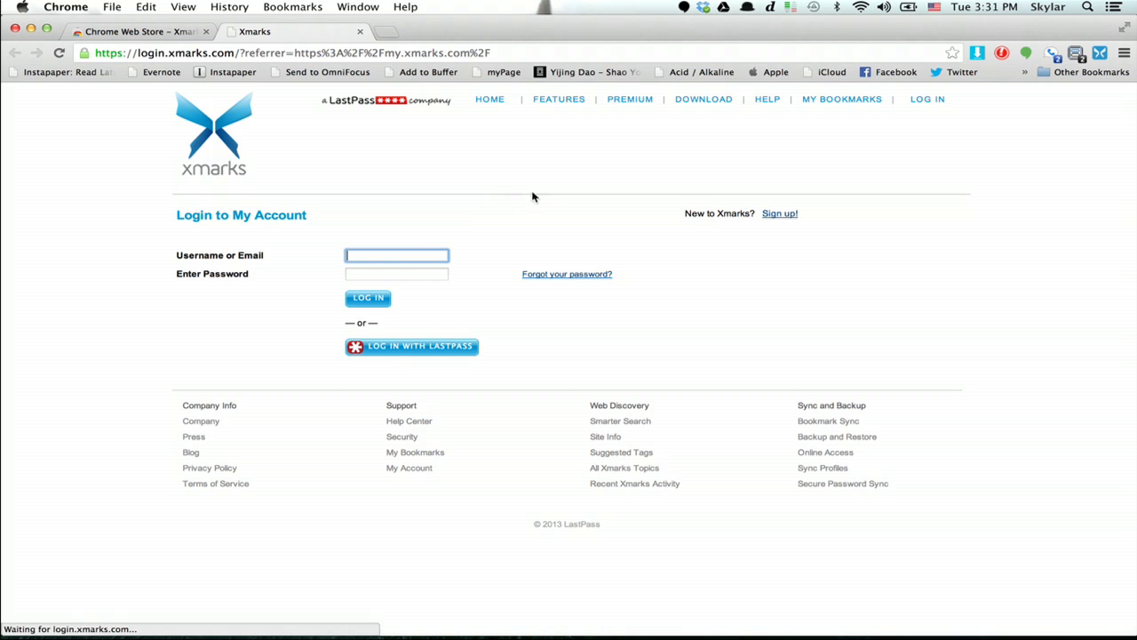
type("solevi5")
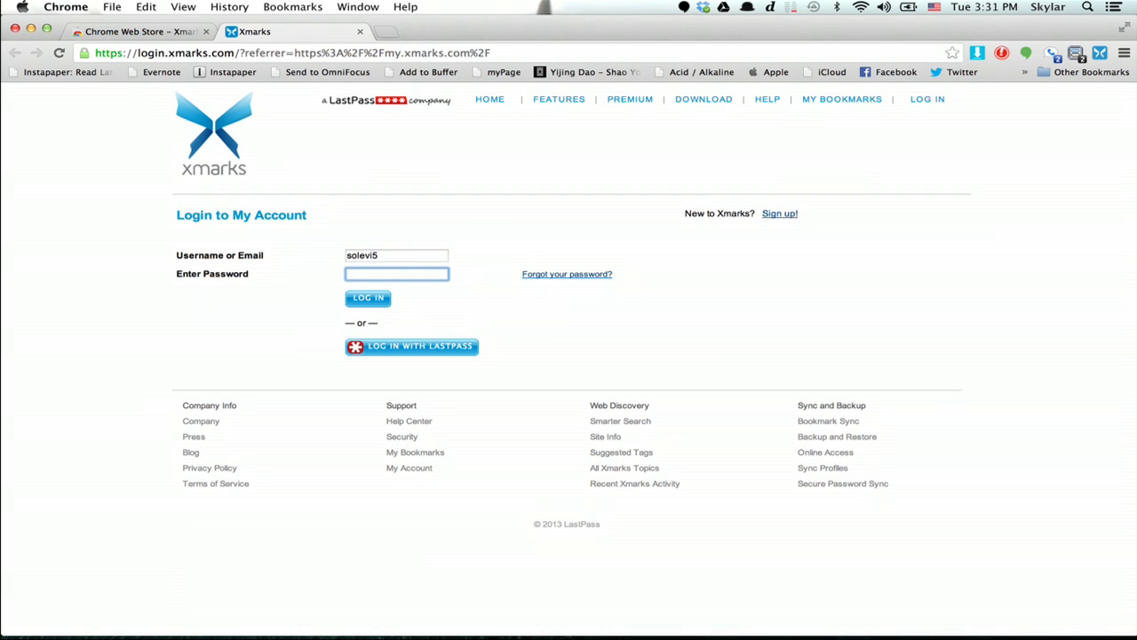
left_click(366, 299)
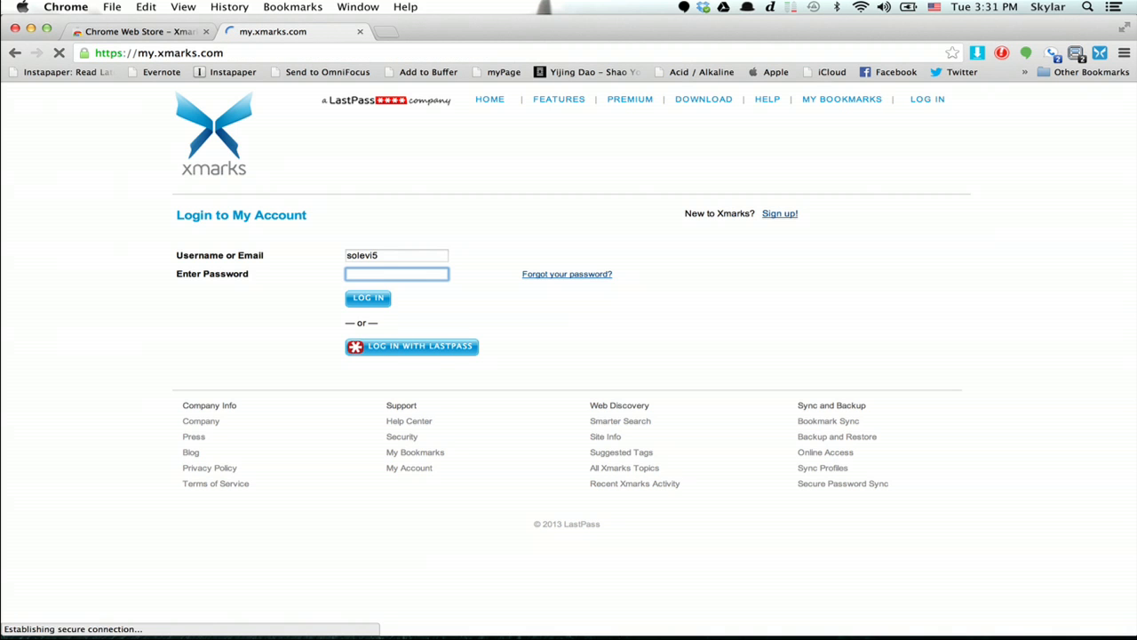
left_click(368, 298)
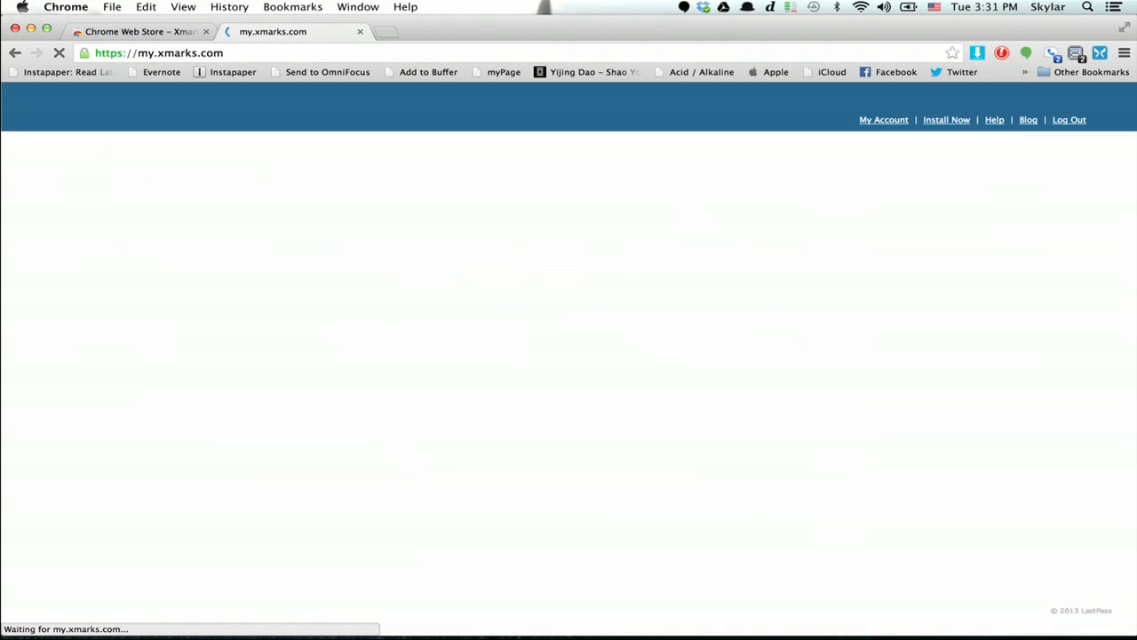